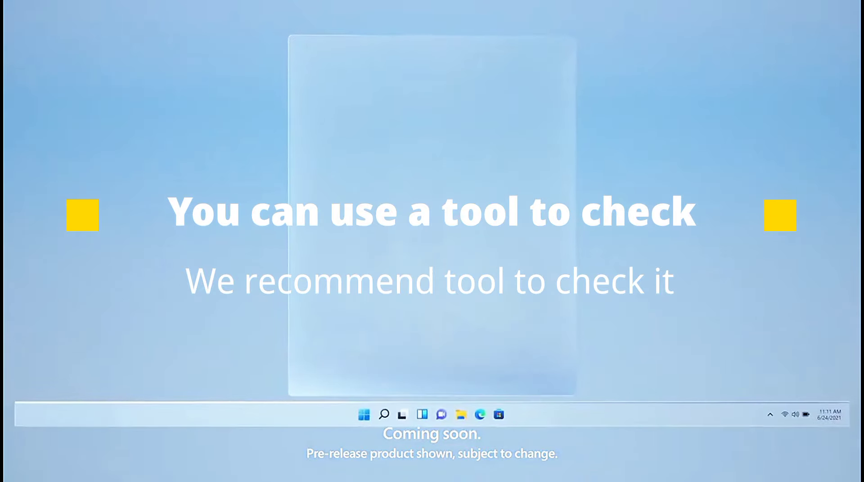
Advance the slideshow past the compatibility-tool slide to Microsoft's Windows 11 web page
{"action": "left_click", "coordinate": [365, 414]}
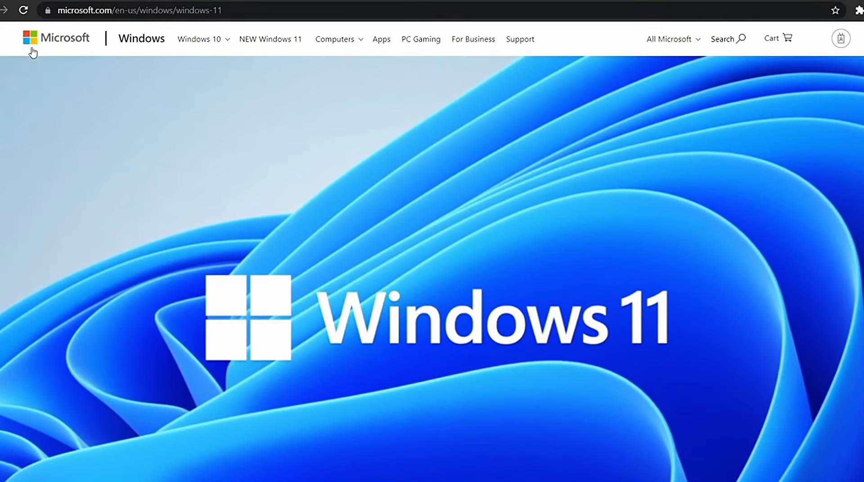
Download the PC Health Check .msi under 'Check for compatibility' and launch it from the download bar
{"action": "scroll", "scroll_direction": "down", "scroll_amount": 3}
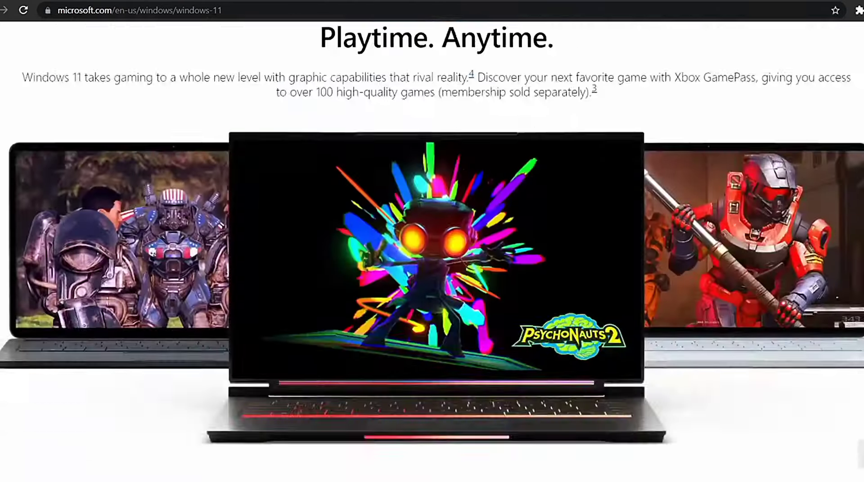
{"action": "scroll", "scroll_direction": "down", "scroll_amount": 3}
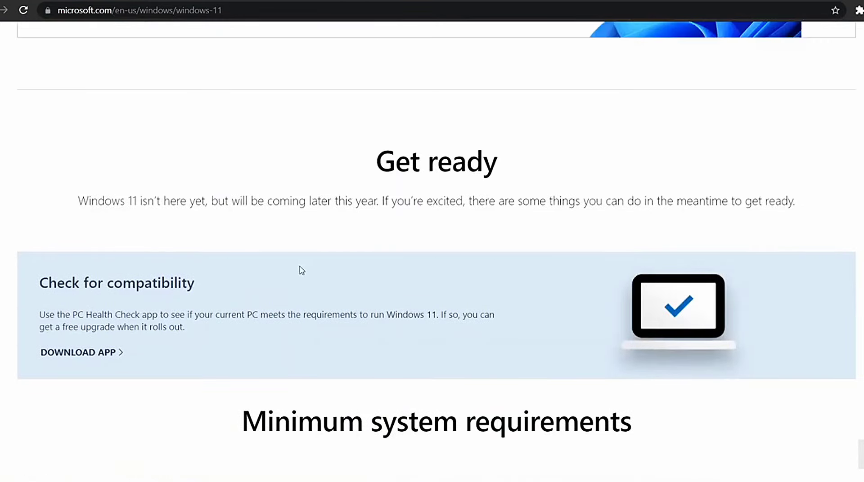
{"action": "left_click", "coordinate": [77, 352]}
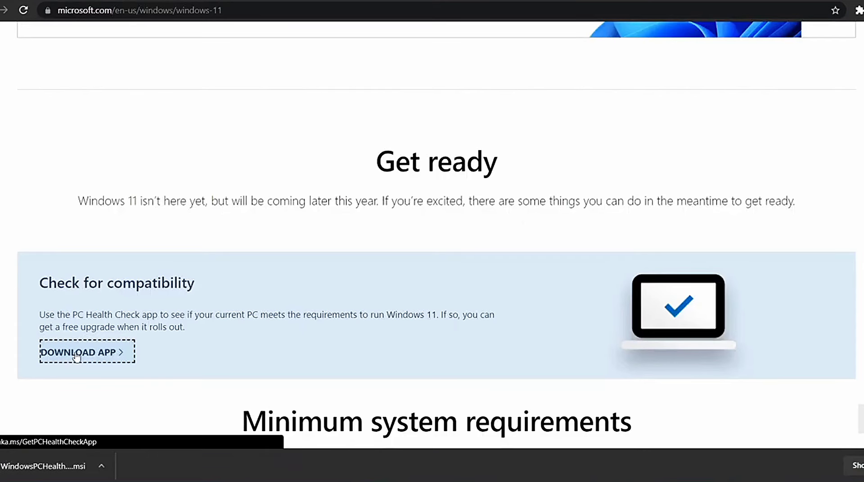
{"action": "left_click", "coordinate": [43, 466]}
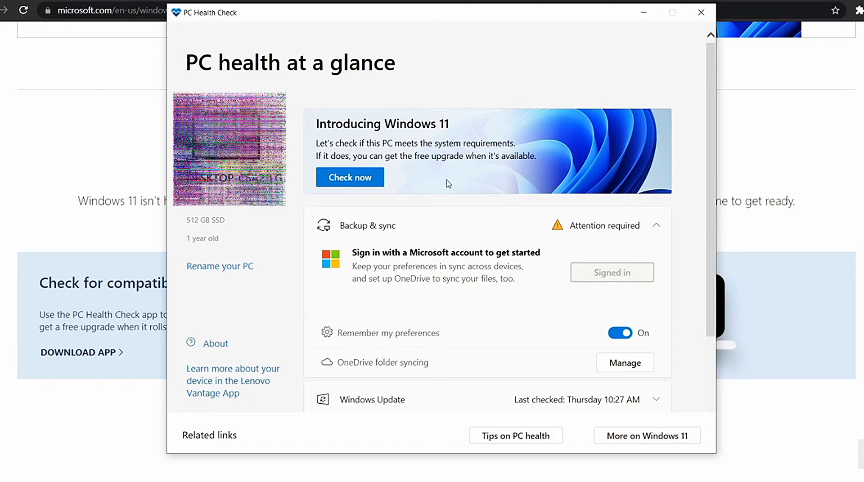
Run the Windows 11 compatibility check via Check now in PC Health Check
{"action": "left_click", "coordinate": [349, 177]}
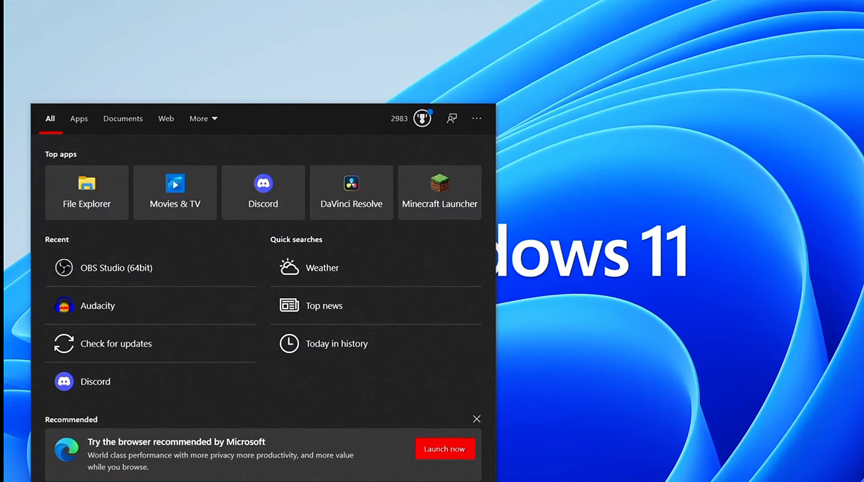
Search Windows for 'updates' to surface the Check for updates setting
{"action": "type", "text": "ud"}
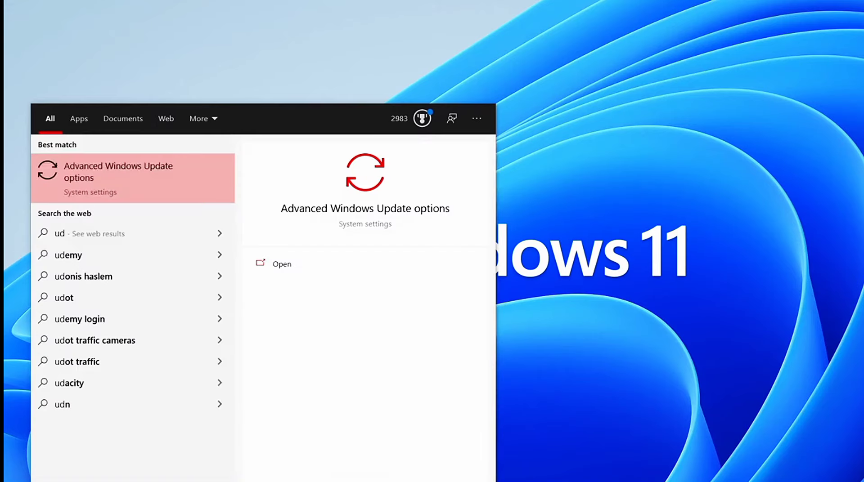
{"action": "type", "text": "updates"}
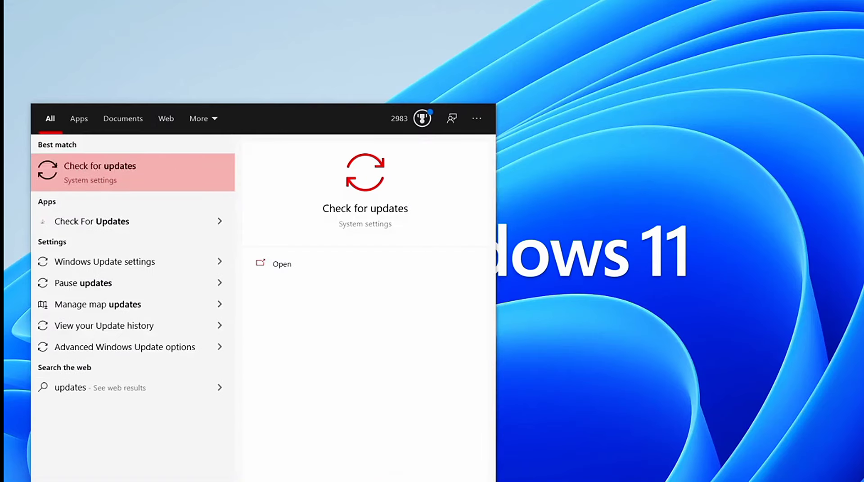
{"action": "mouse_move", "coordinate": [104, 326]}
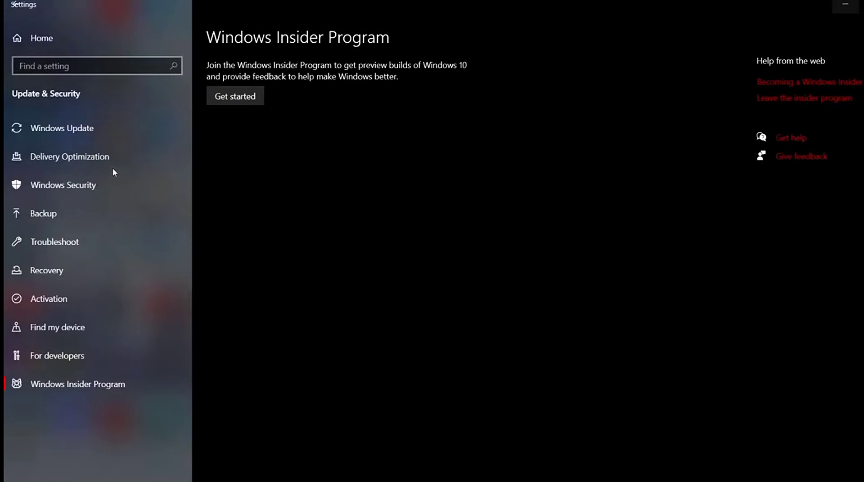
Go from Windows Update to the Windows Insider Program page with Get started
{"action": "left_click", "coordinate": [62, 128]}
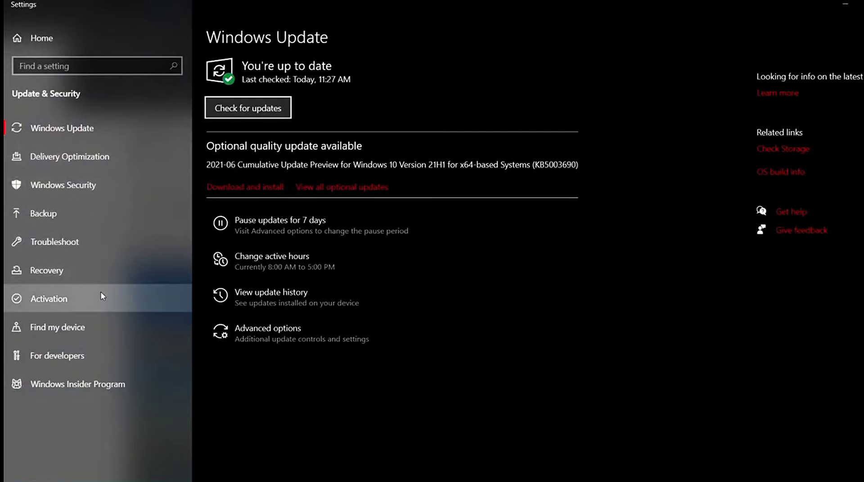
{"action": "mouse_move", "coordinate": [78, 384]}
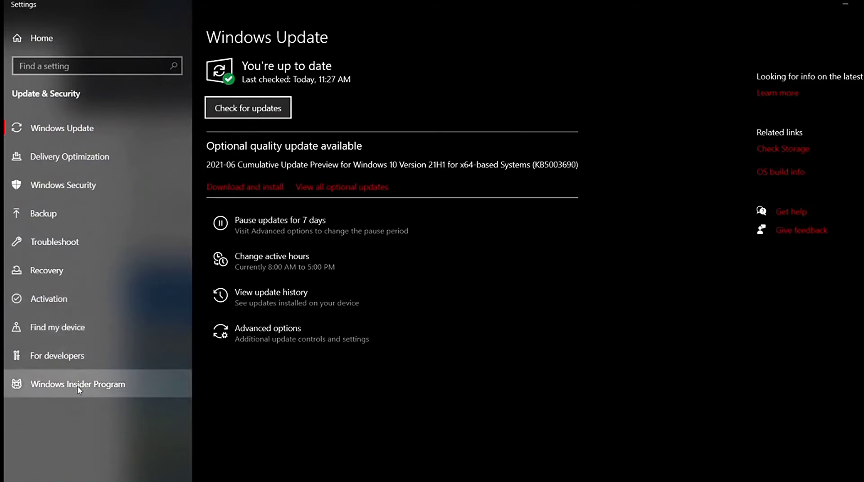
{"action": "left_click", "coordinate": [77, 385]}
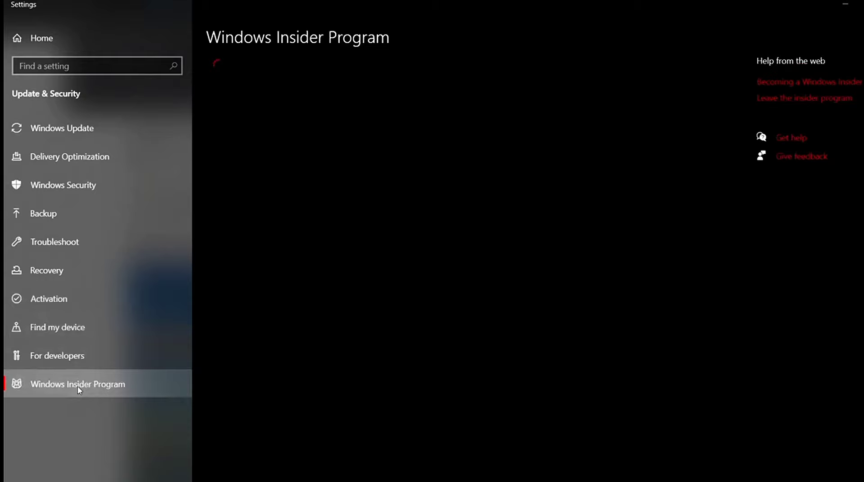
{"action": "left_click", "coordinate": [77, 384]}
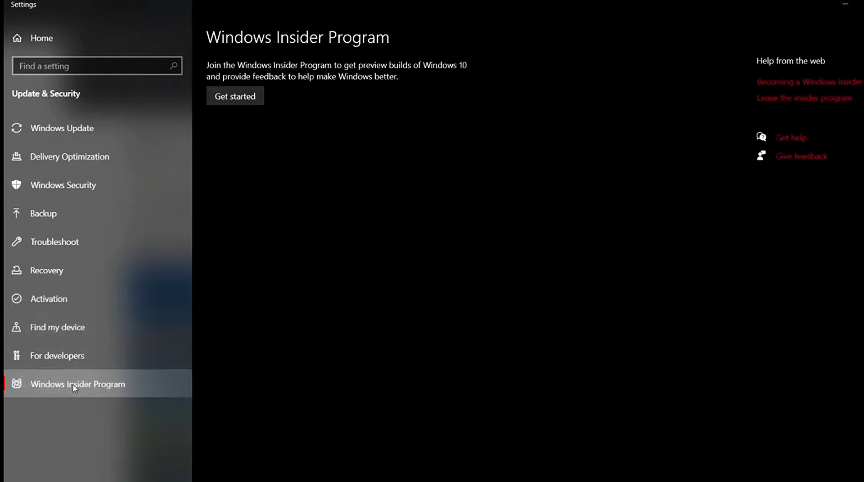